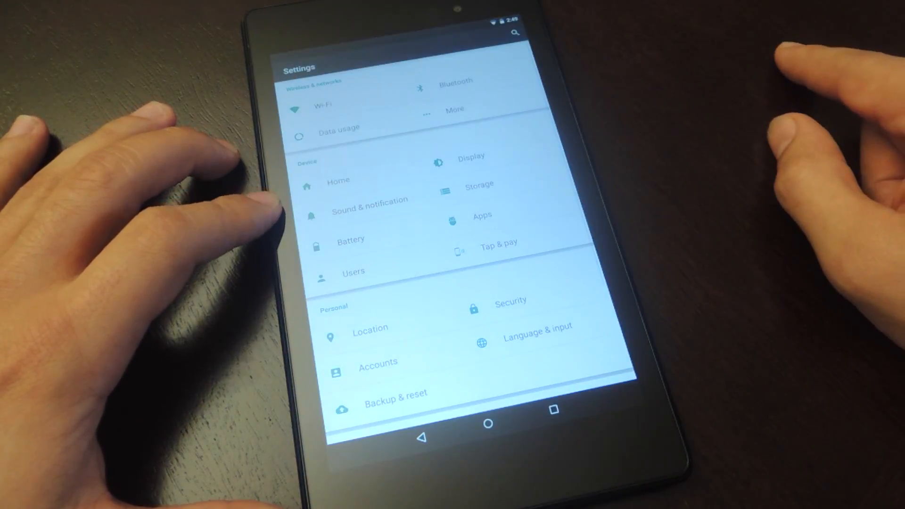
- Reach Google Keyboard's custom input styles list via Language & input and Appearance & layouts
{"action": "left_click", "coordinate": [536, 326]}
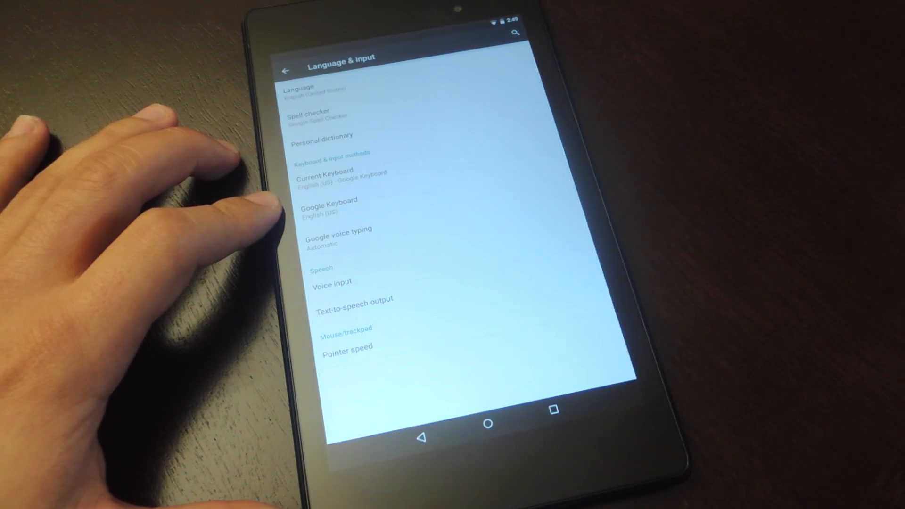
{"action": "left_click", "coordinate": [327, 199]}
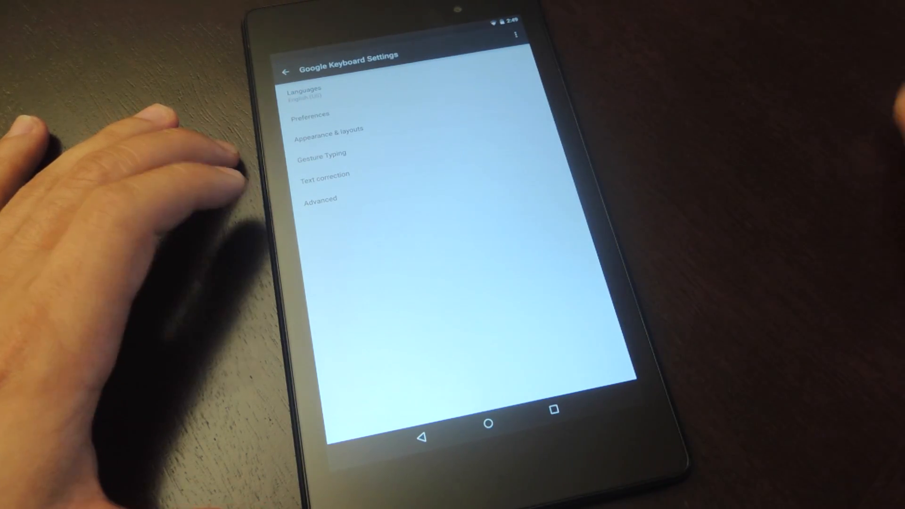
{"action": "mouse_move", "coordinate": [144, 260]}
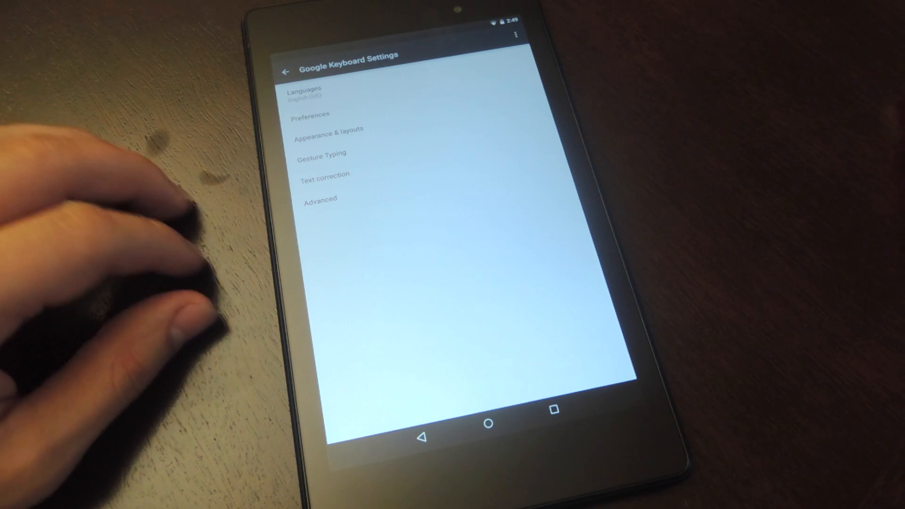
{"action": "left_click", "coordinate": [328, 130]}
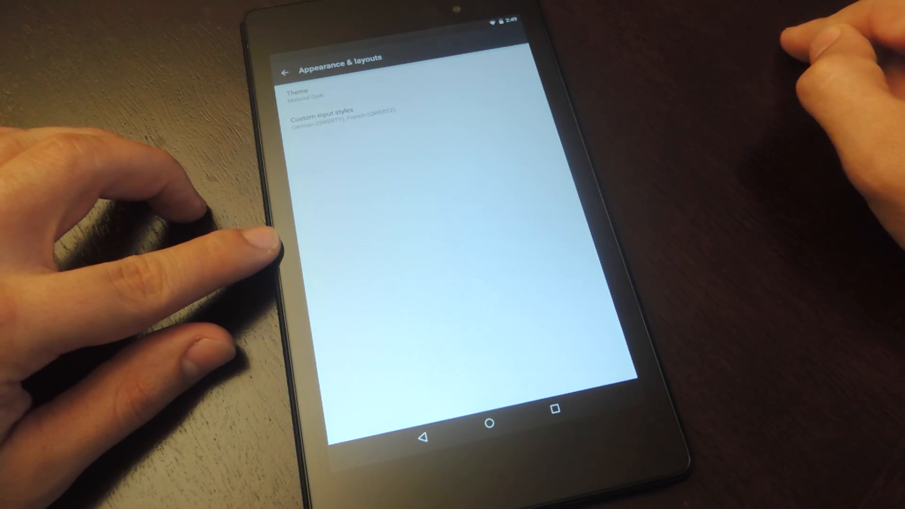
{"action": "left_click", "coordinate": [323, 112]}
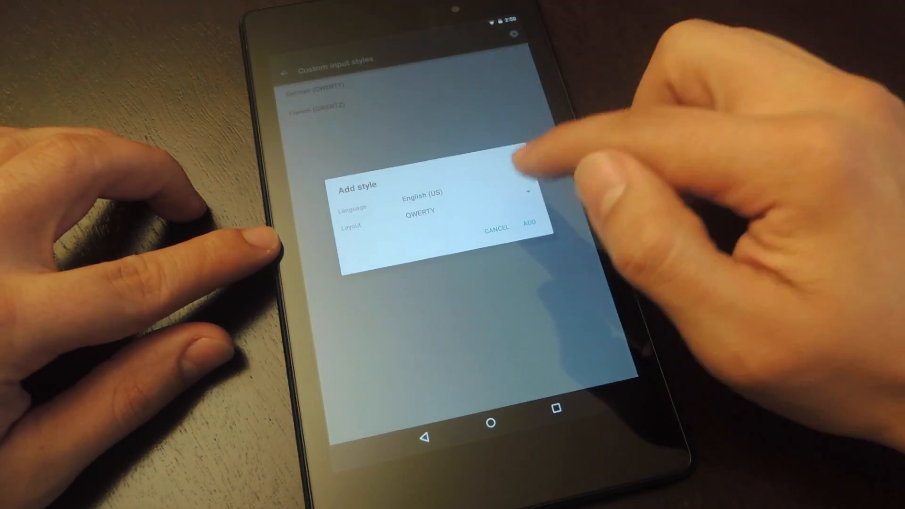
{"action": "left_click", "coordinate": [419, 212]}
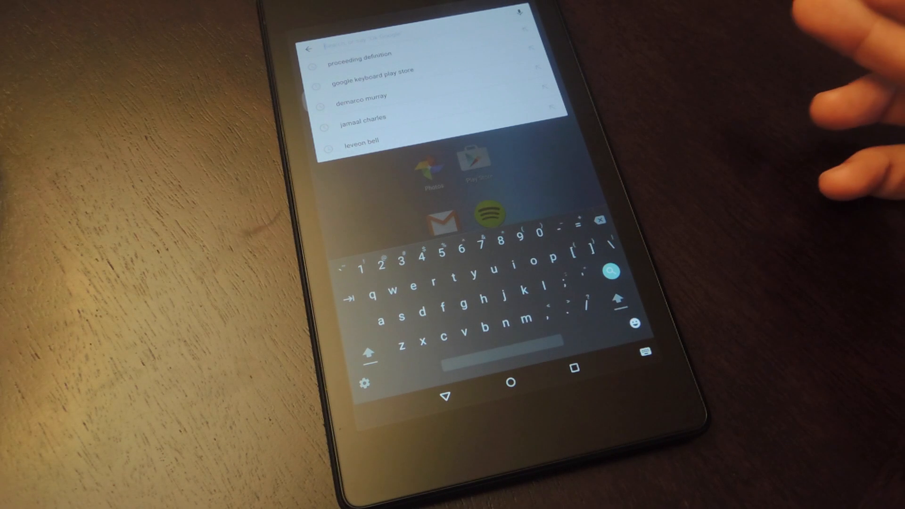
{"action": "mouse_move", "coordinate": [836, 144]}
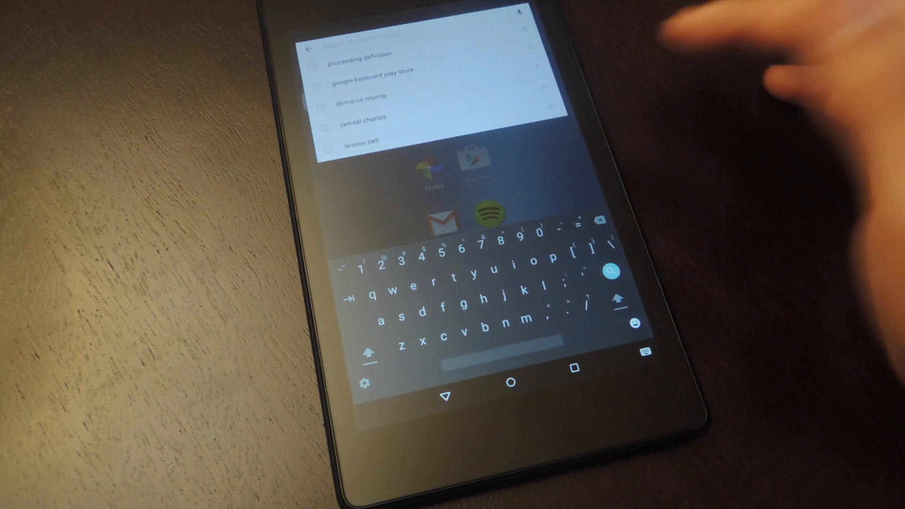
{"action": "mouse_move", "coordinate": [750, 86]}
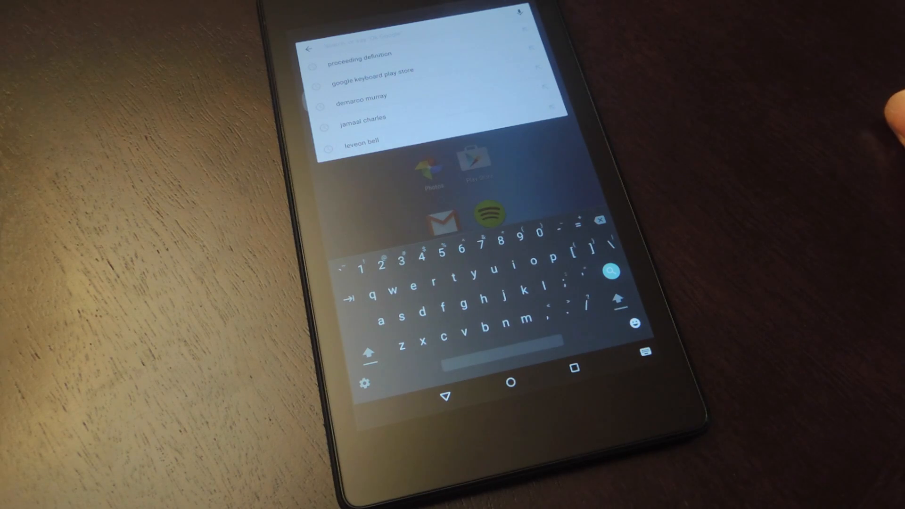
- Remove the English (US) (PC) style from custom input styles and return to the home screen
{"action": "left_click", "coordinate": [447, 397]}
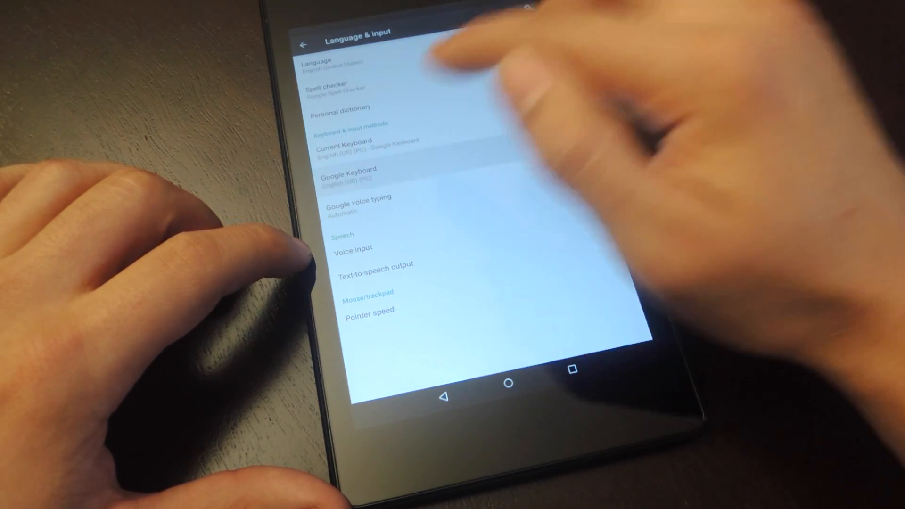
{"action": "left_click", "coordinate": [348, 173]}
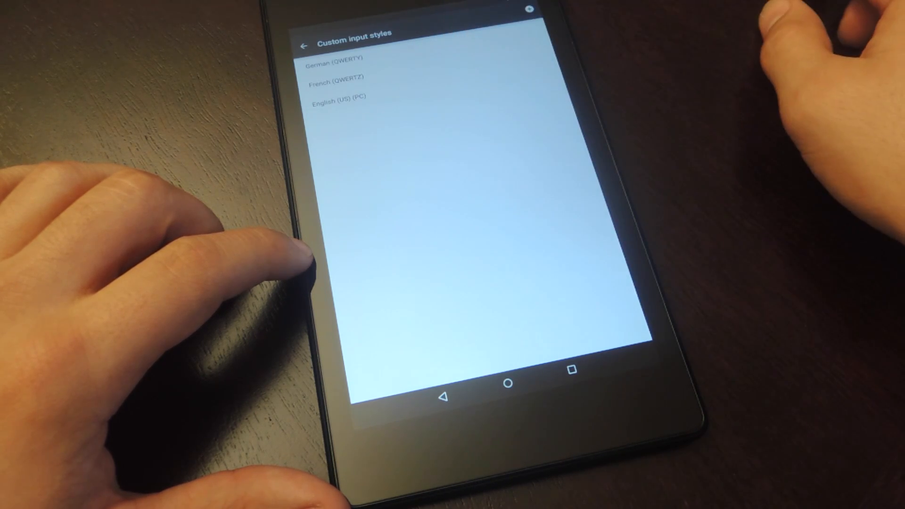
{"action": "left_click", "coordinate": [339, 97]}
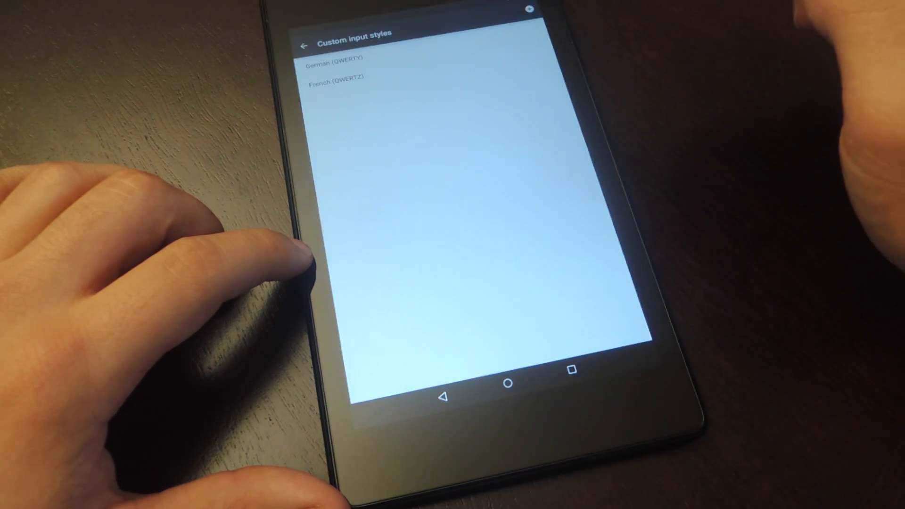
{"action": "left_click", "coordinate": [507, 382]}
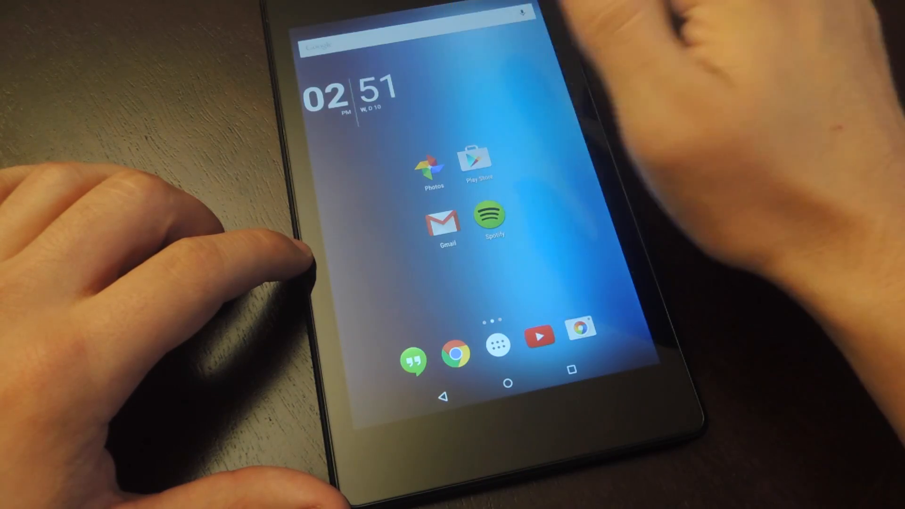